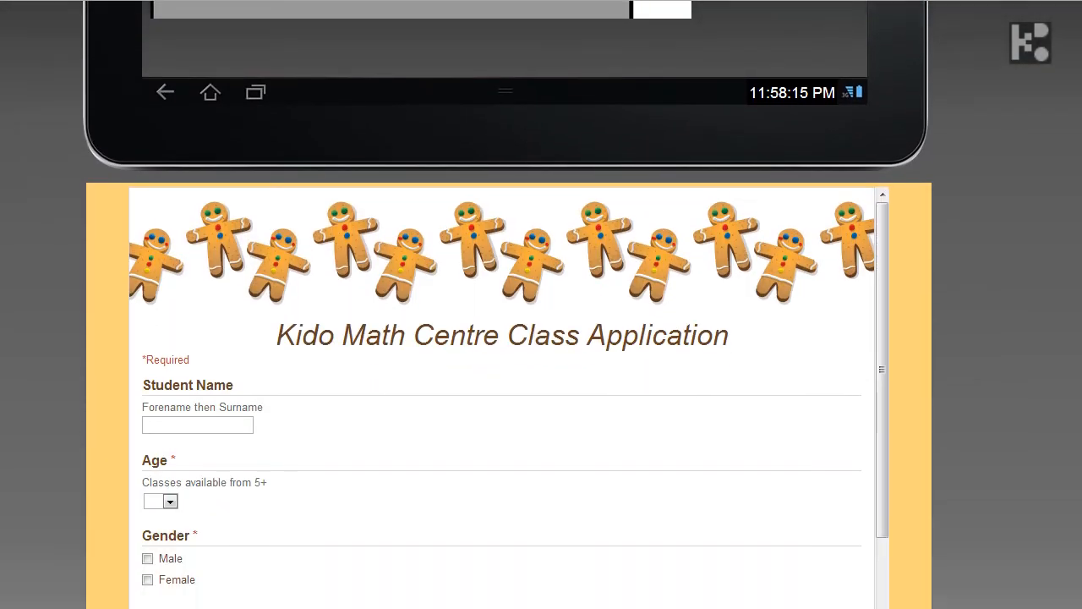
Enter student name Louis, set age 5 and mark gender Male
scroll(down, 3)
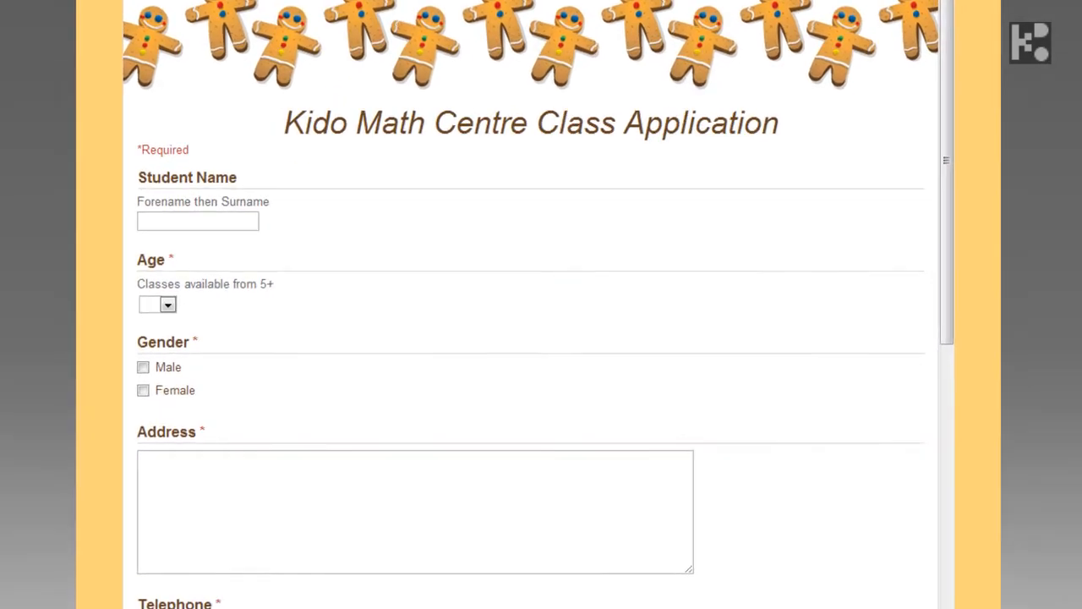
click(196, 220)
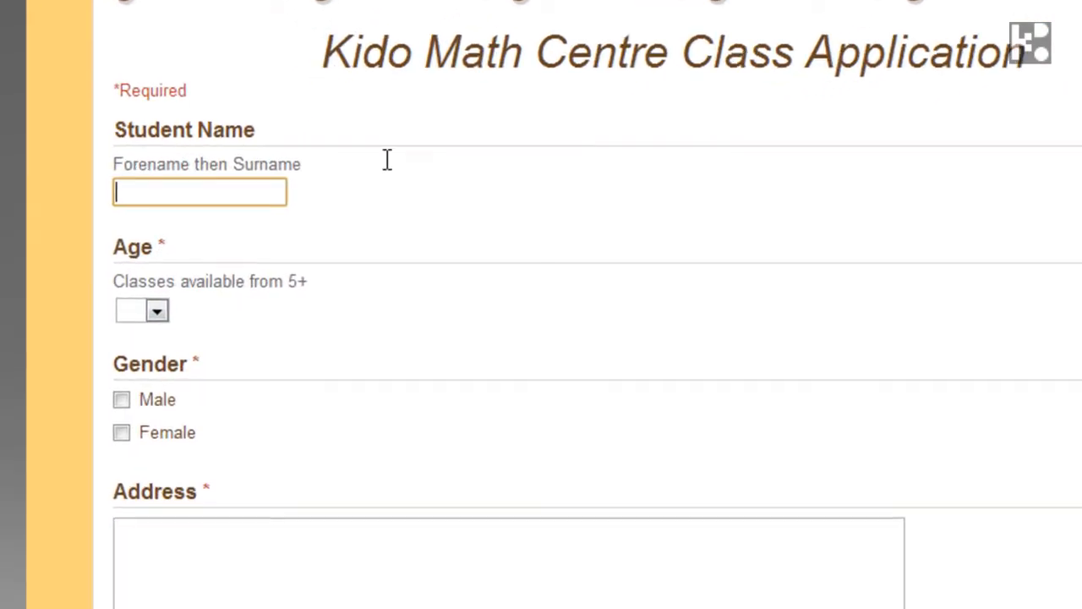
scroll(up, 3)
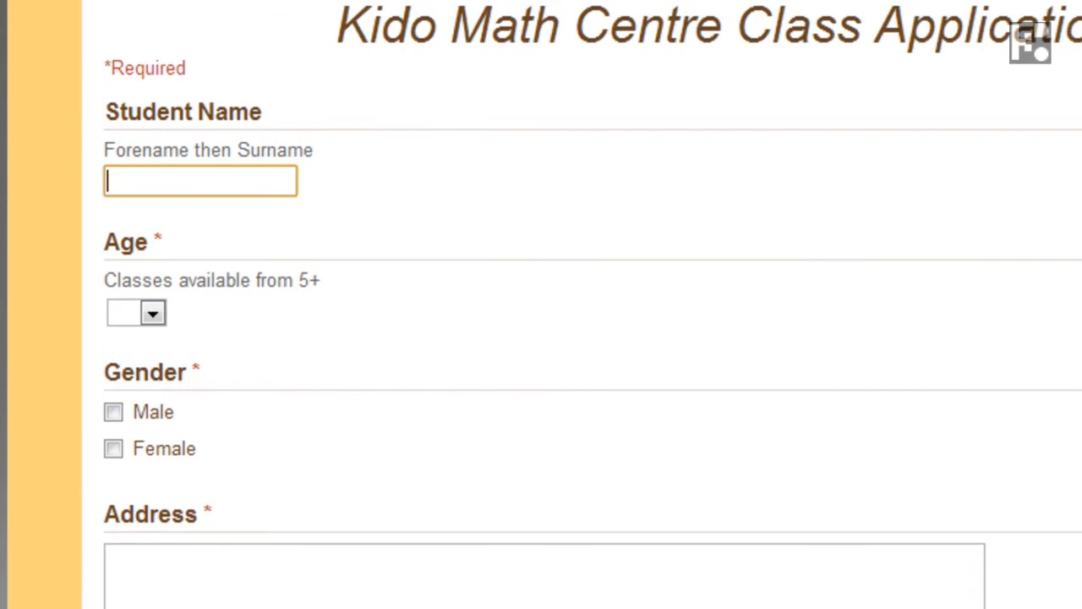
text(Louis Chan)
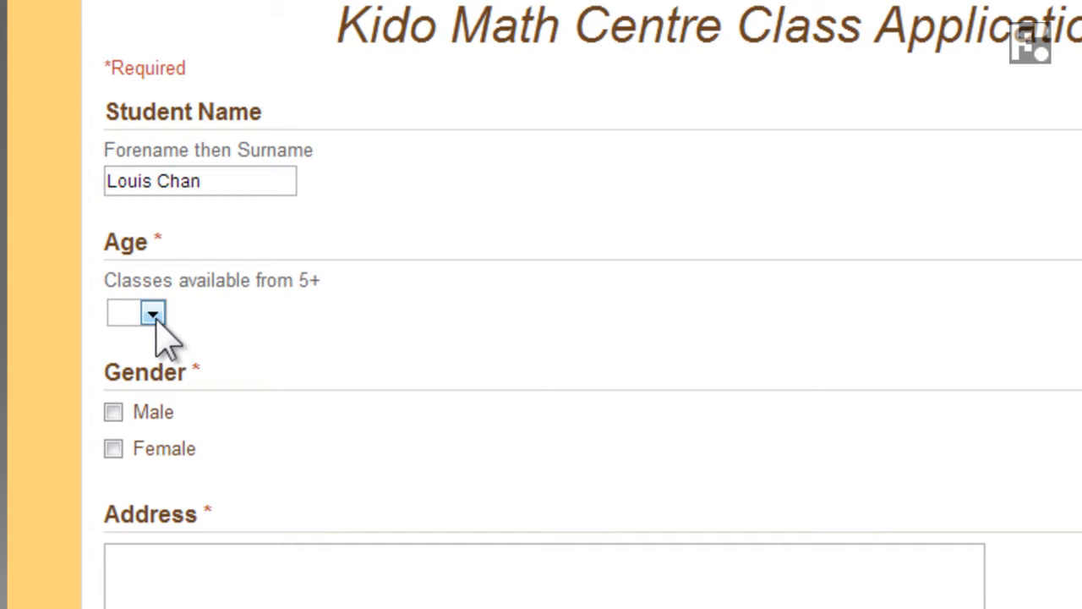
click(135, 313)
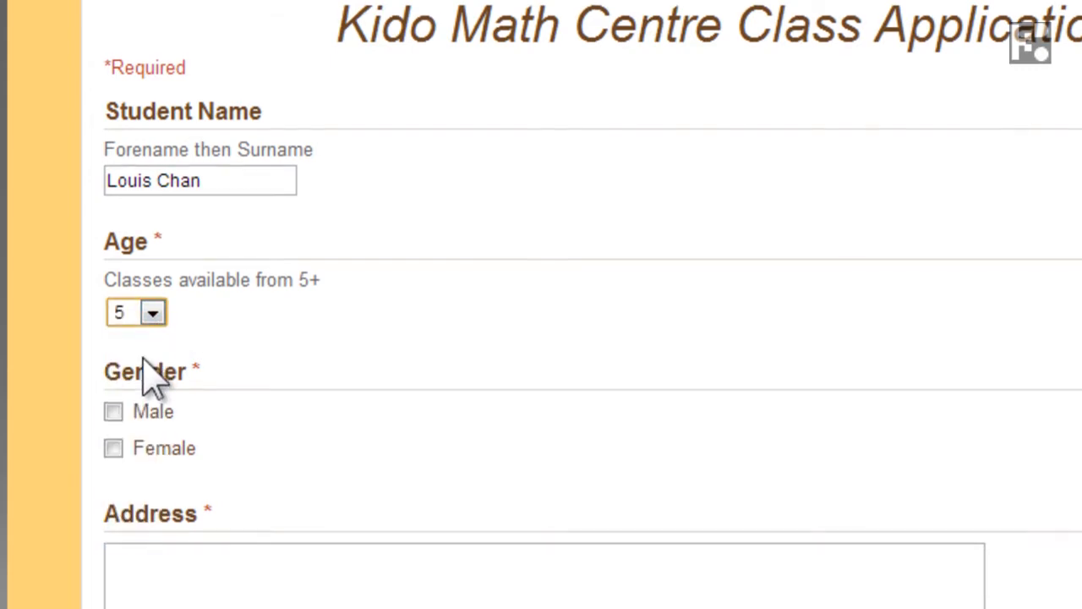
click(112, 411)
text(H)
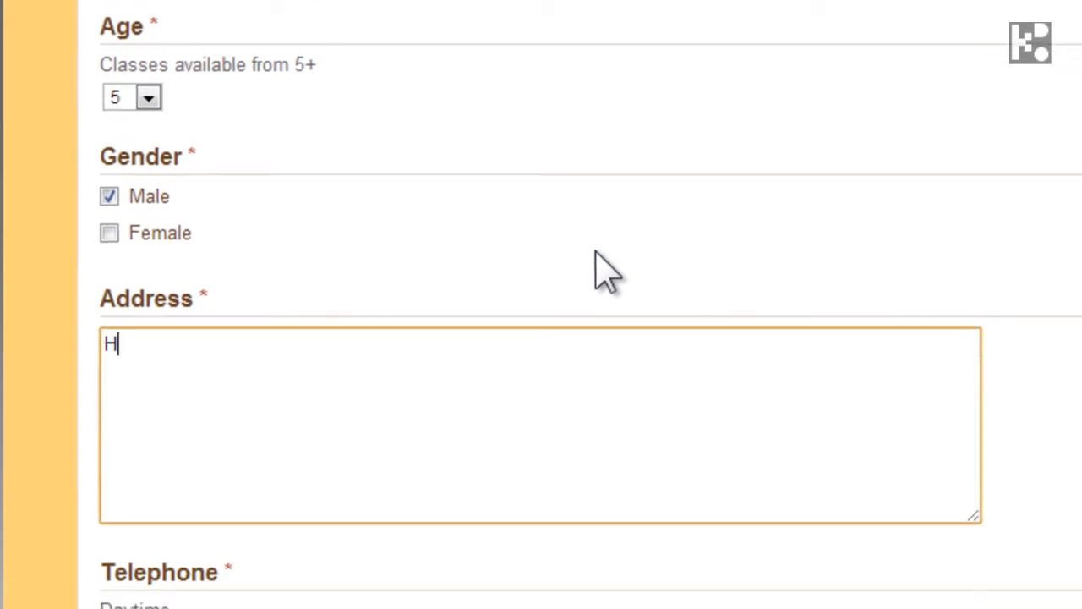
text(ouse)
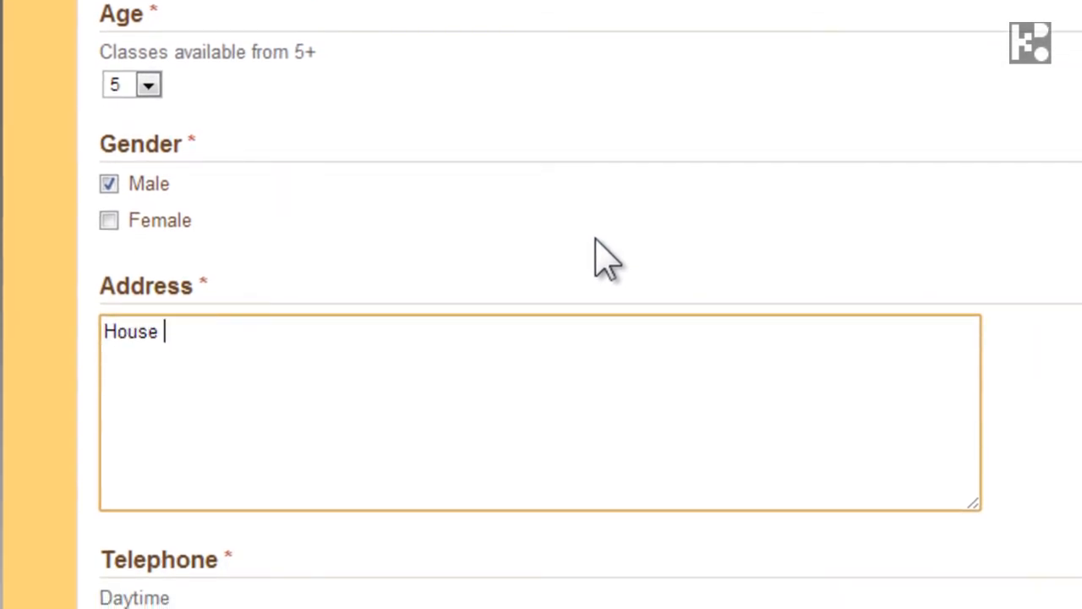
text(3)
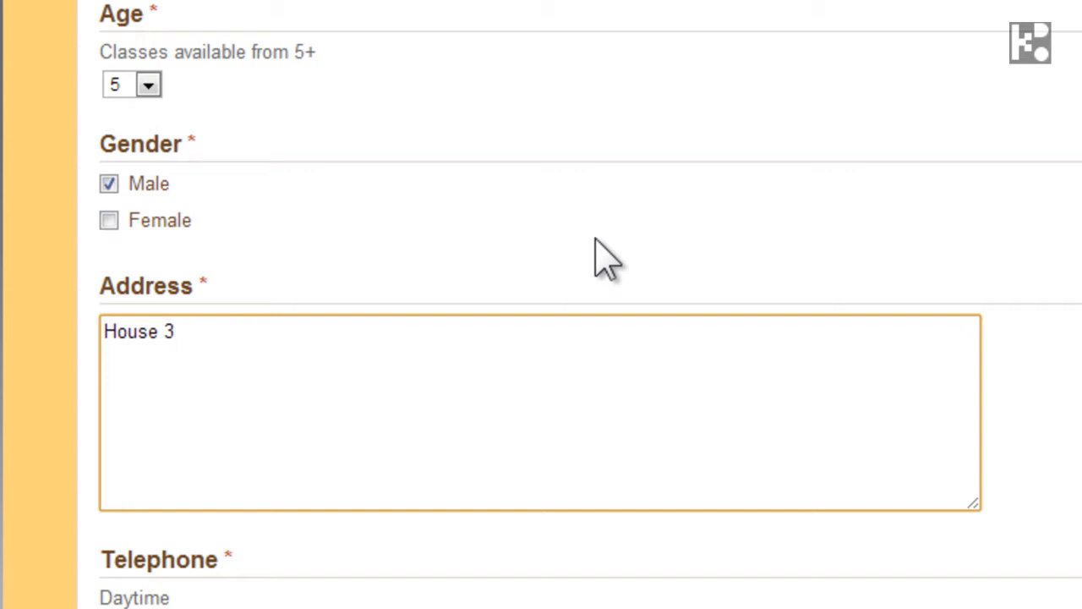
text(Para)
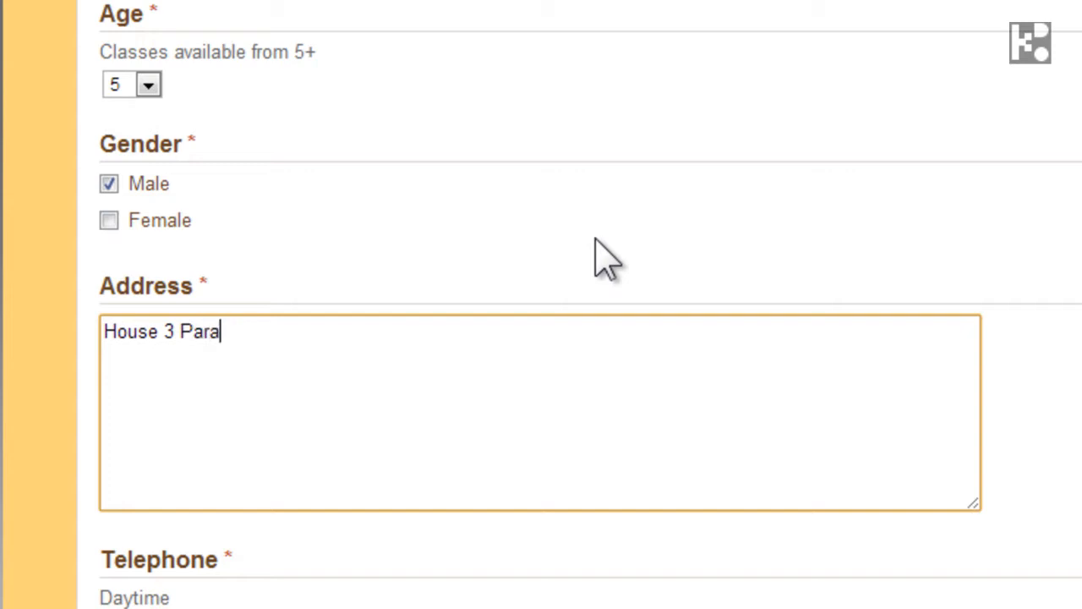
text(dis G)
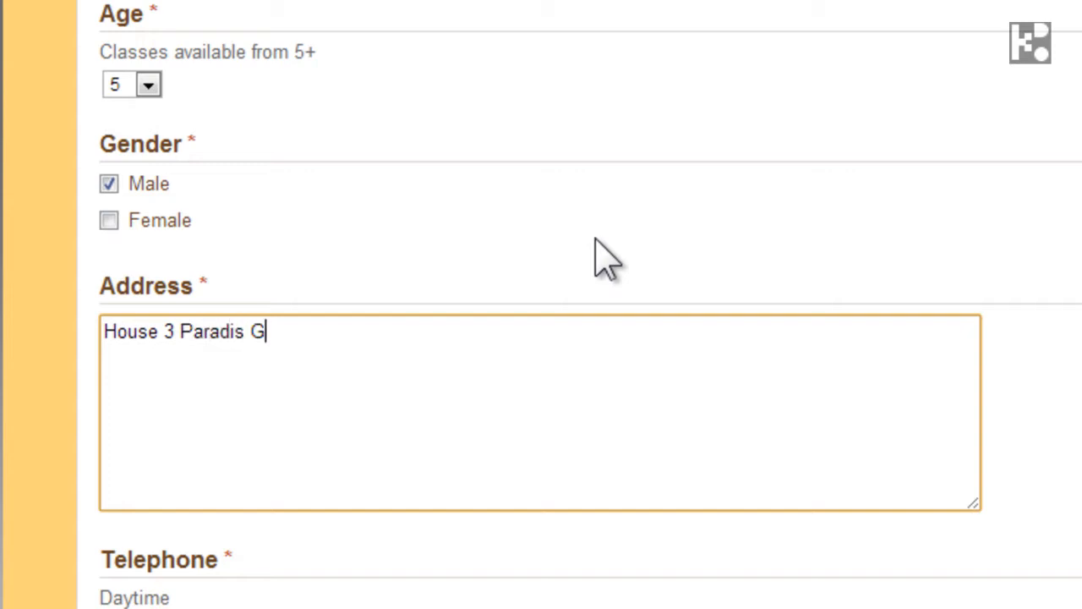
text(ise)
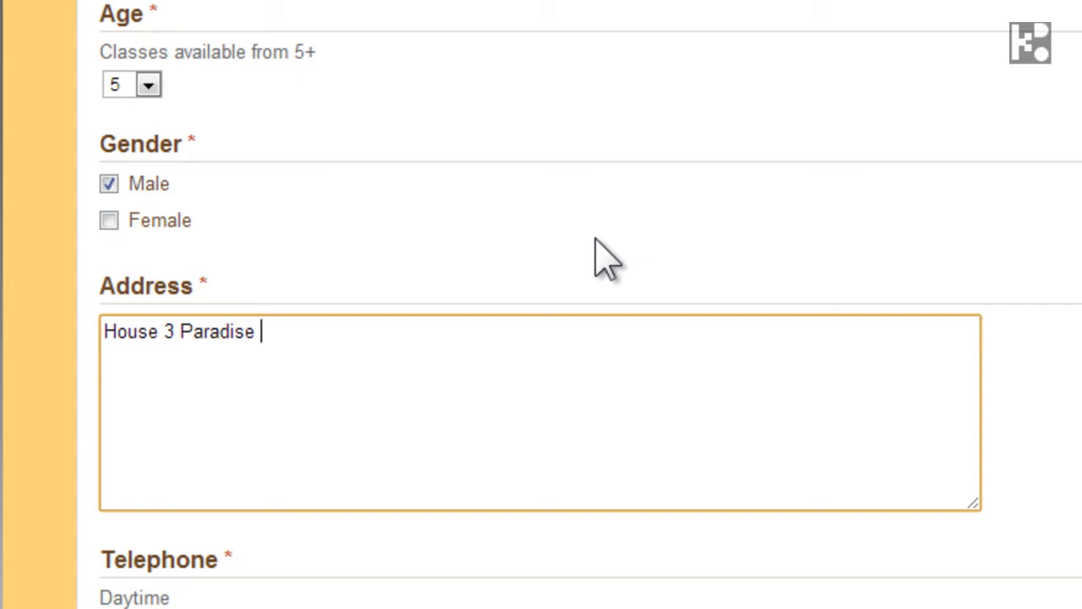
text(Garden)
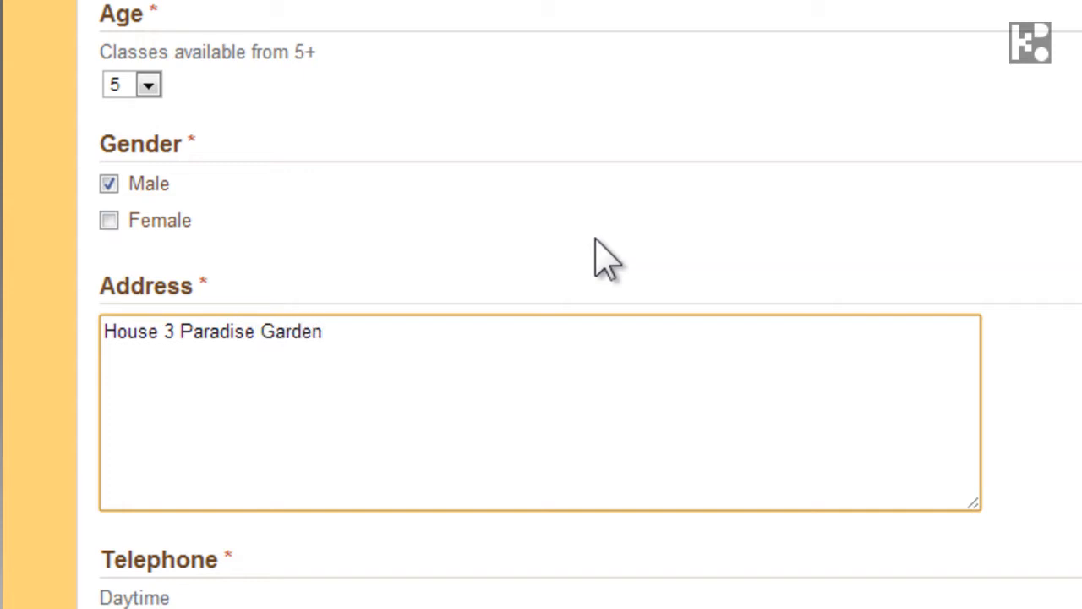
text(, Yuen)
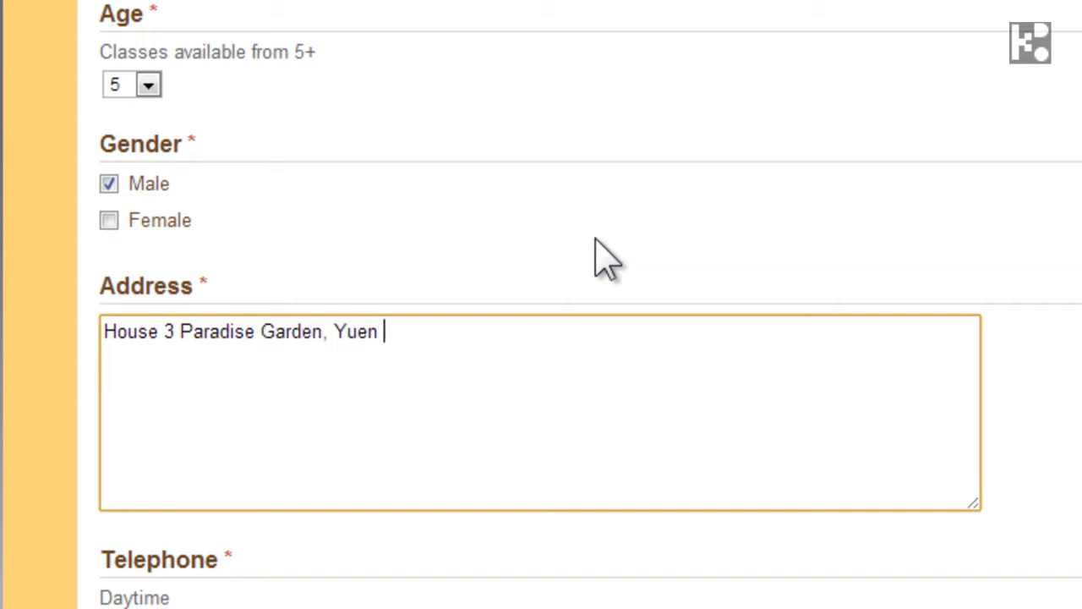
text(Long)
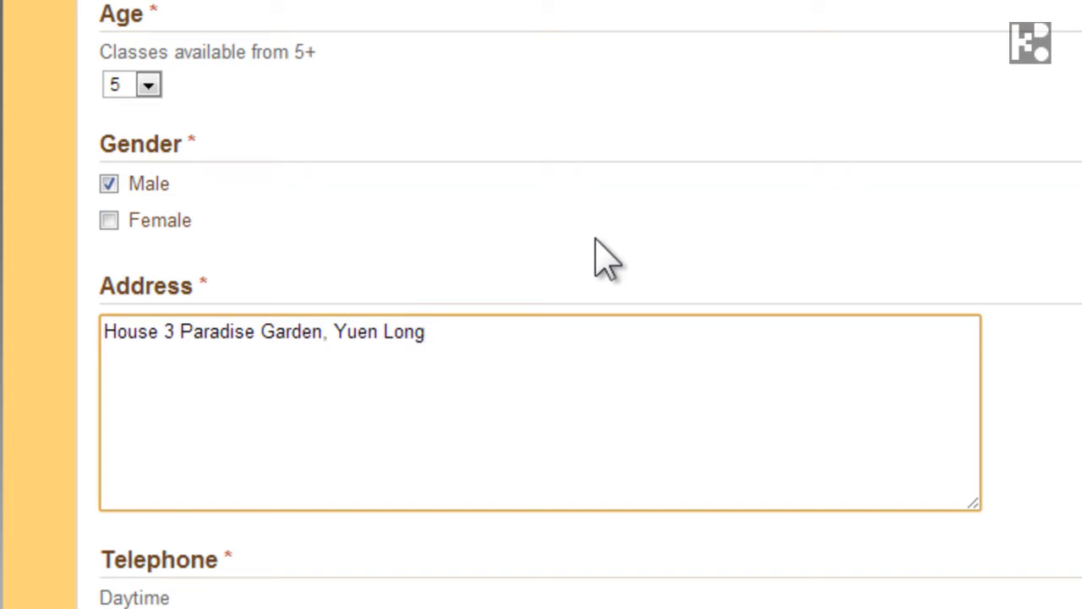
text(, Hong)
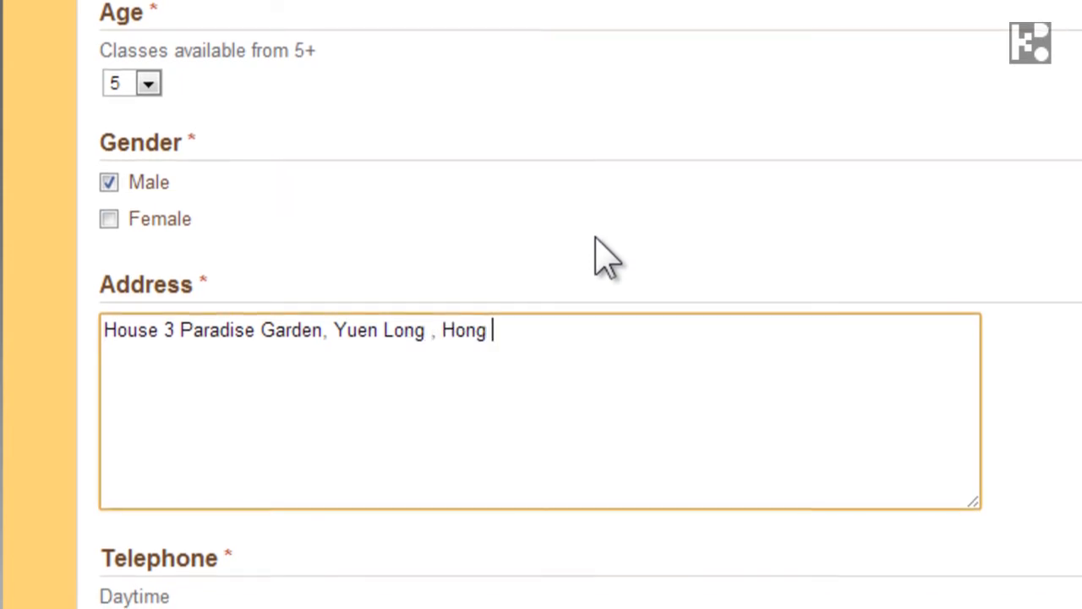
text(Kong)
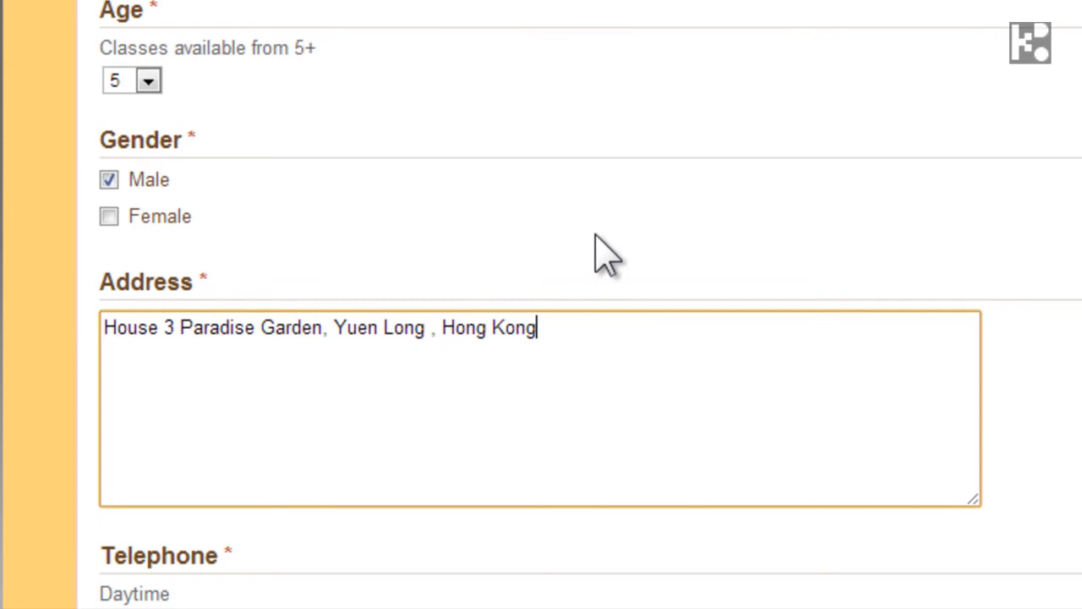
scroll(down, 3)
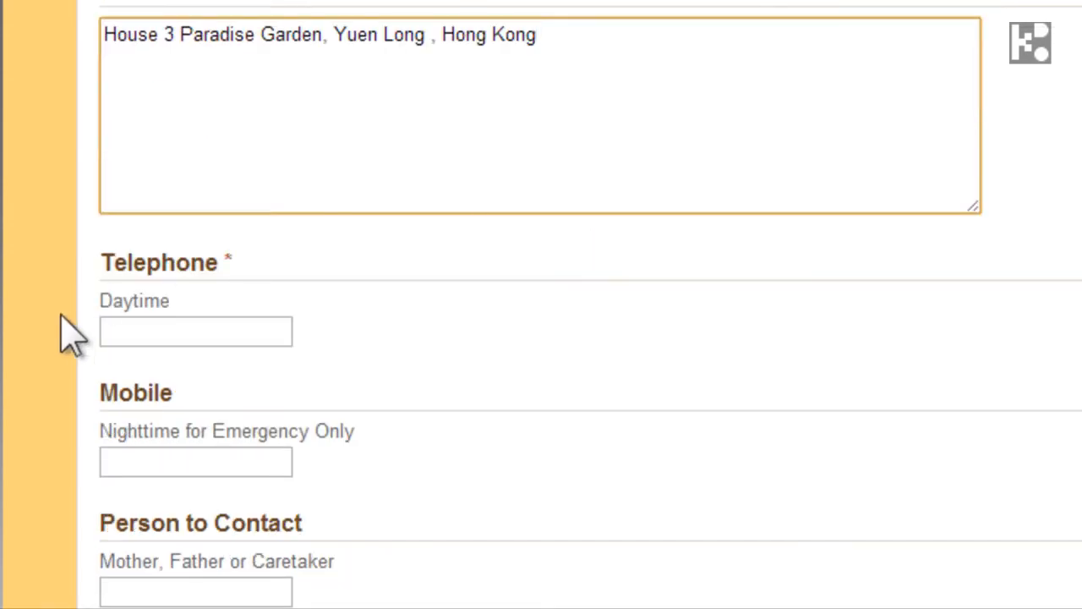
Enter daytime telephone 23232323 and emergency mobile 99977799
click(196, 329)
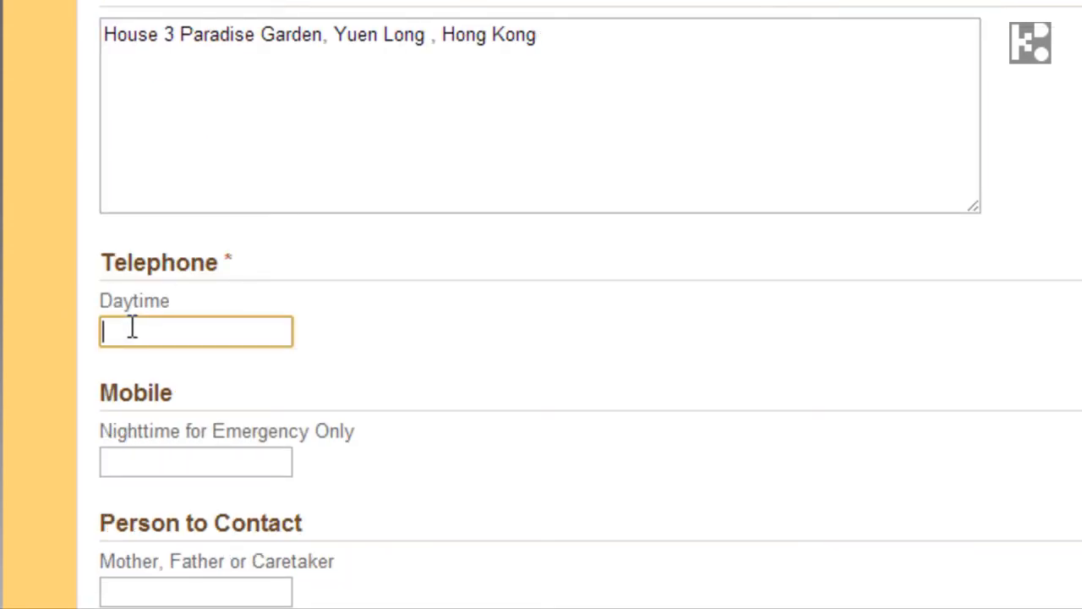
text(23232)
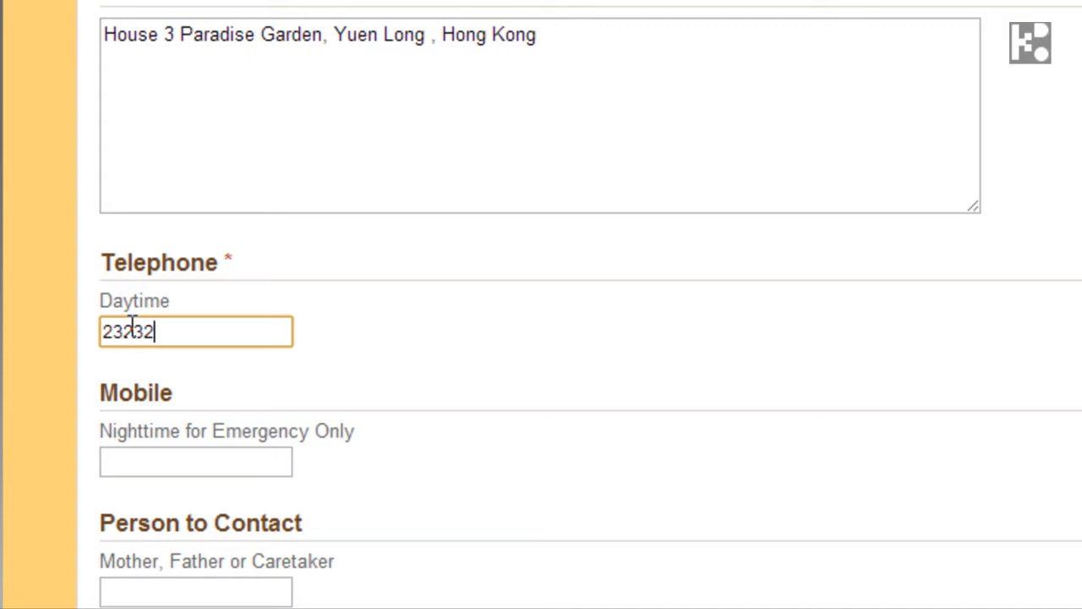
text(323)
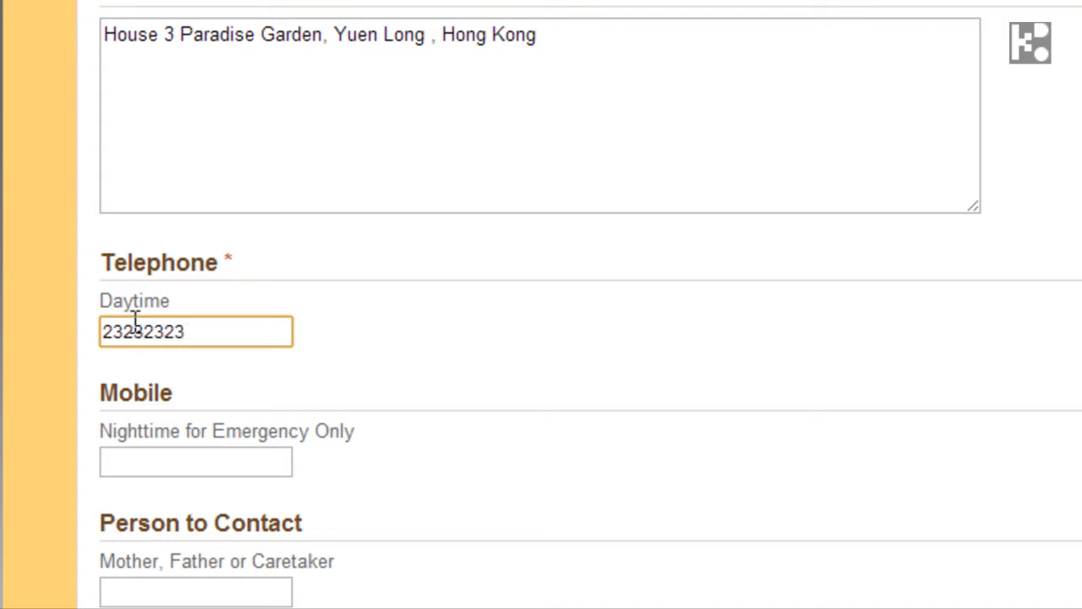
click(196, 461)
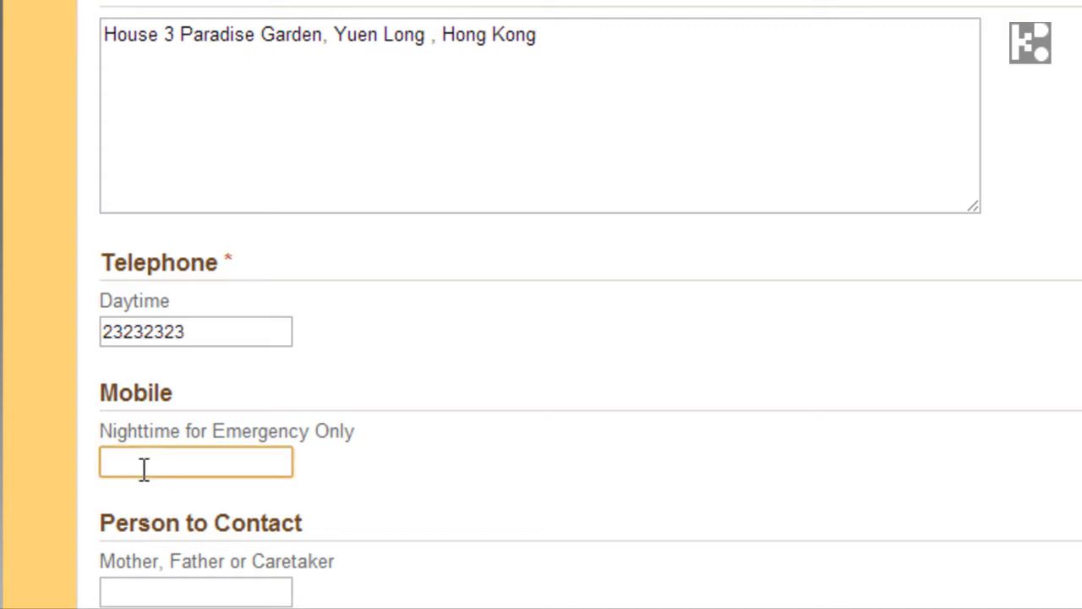
text(9997)
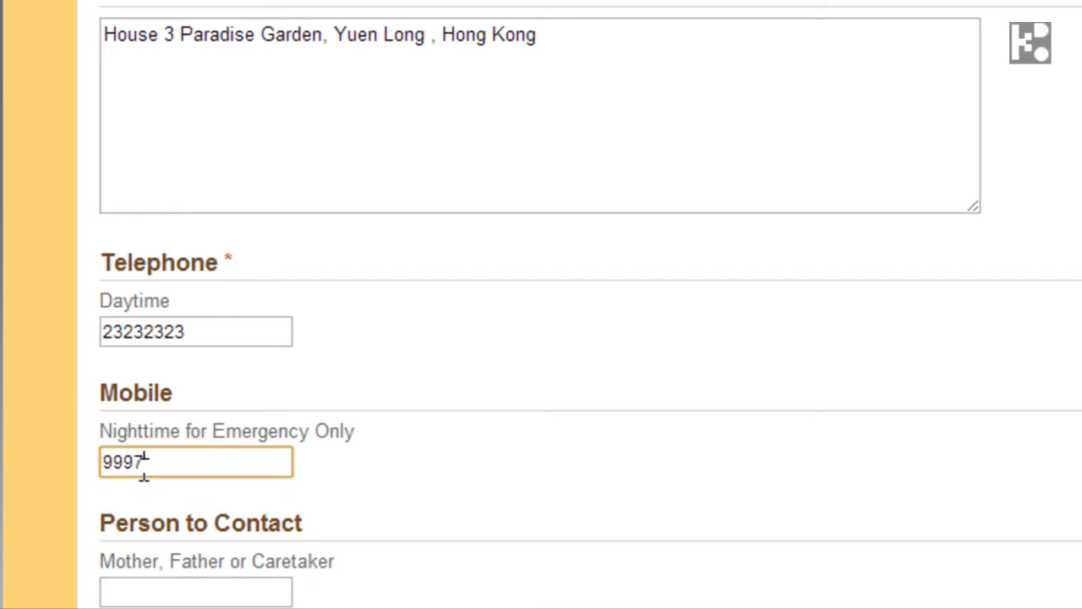
text(7799)
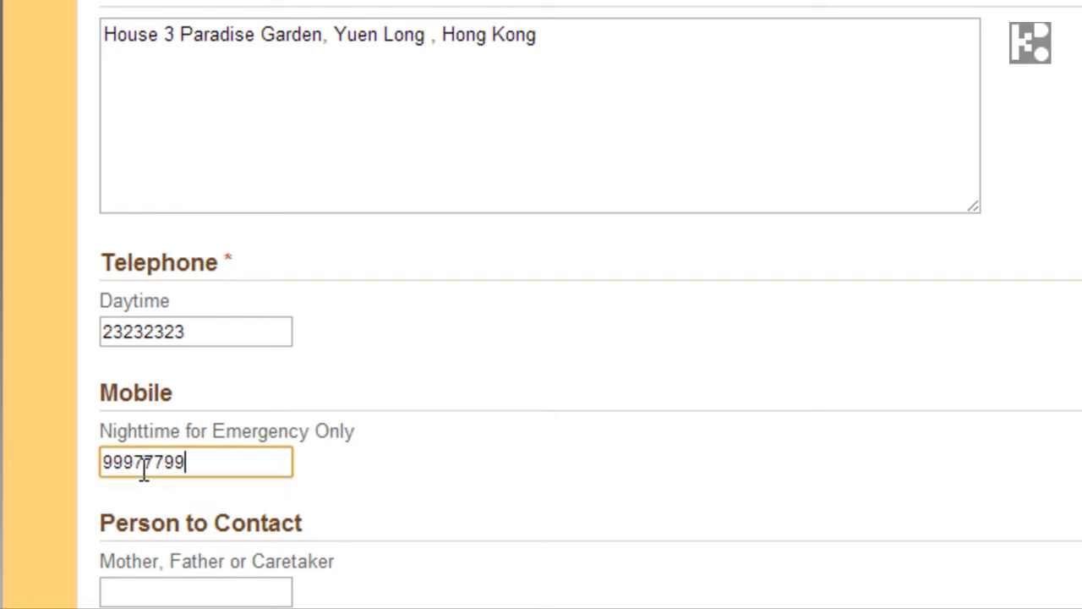
Enter Goopa as the person to contact
scroll(down, 3)
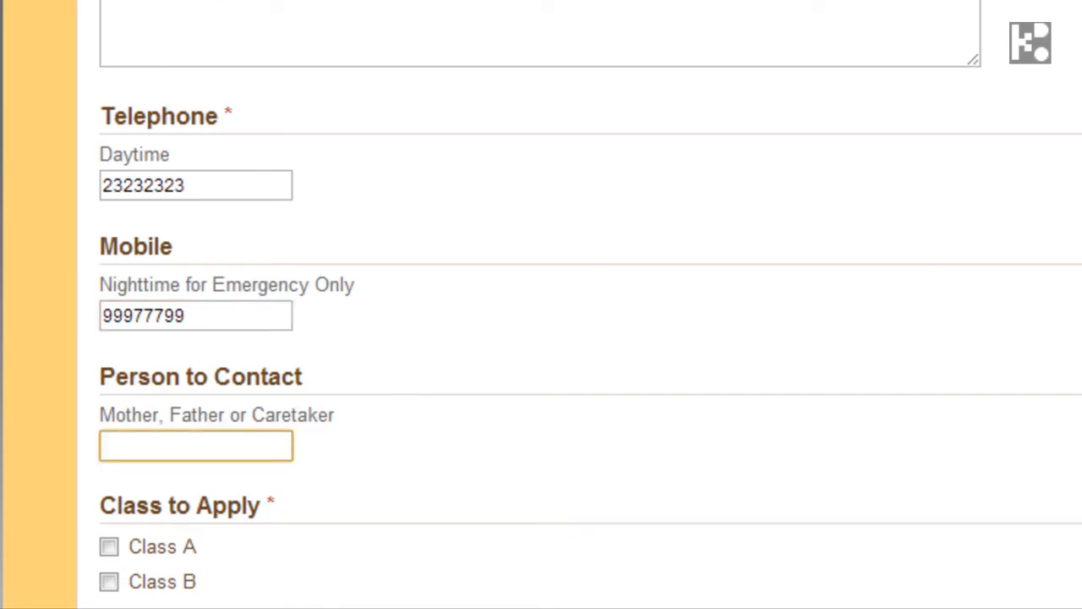
text(G)
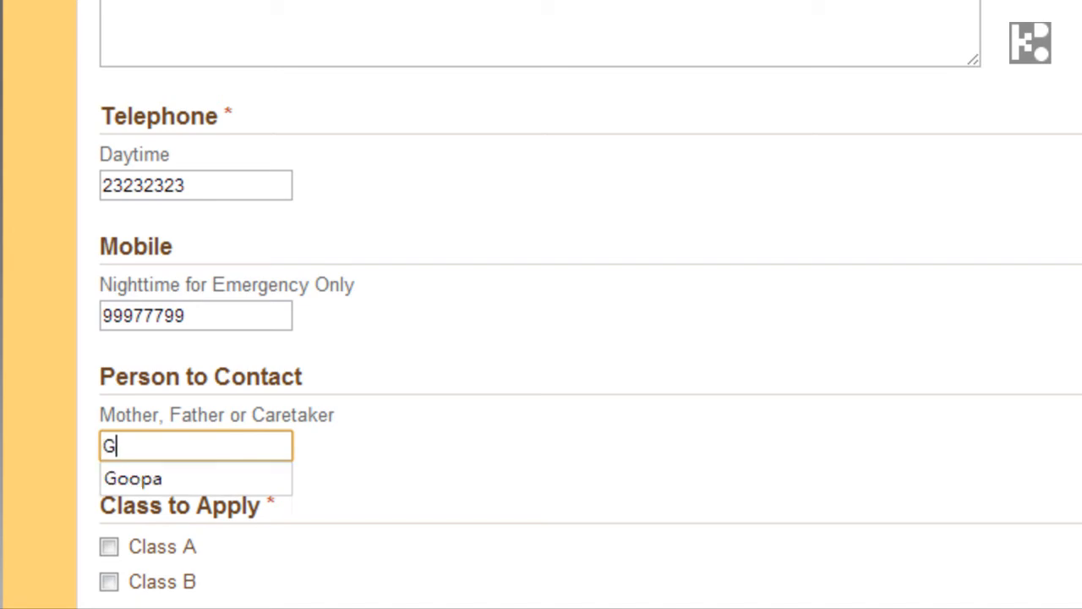
text(oopa)
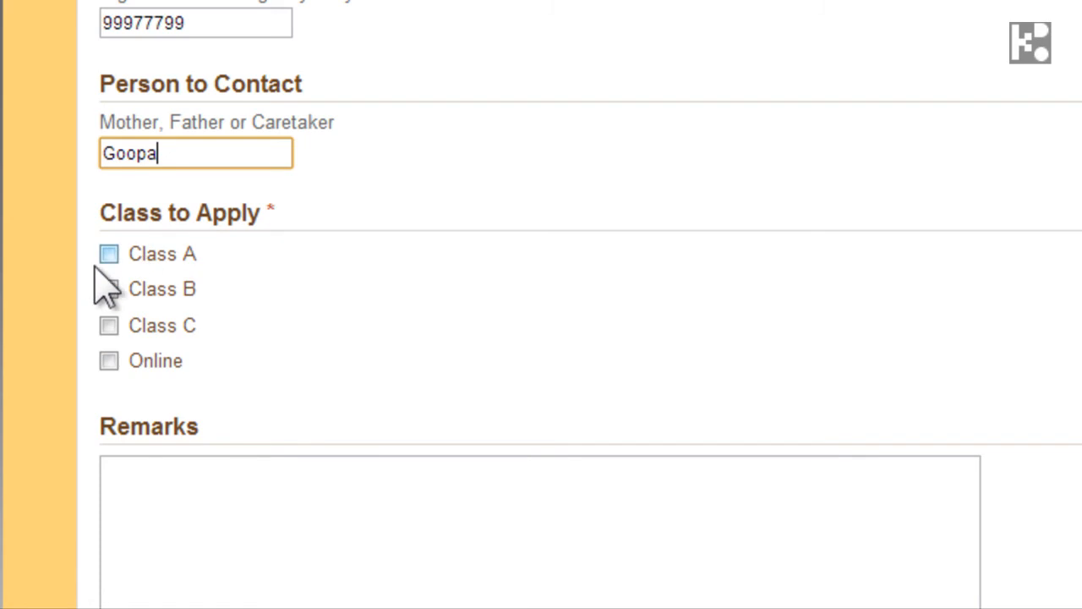
Choose Class A, add remark 2:00-4:00pm and submit the application
click(108, 254)
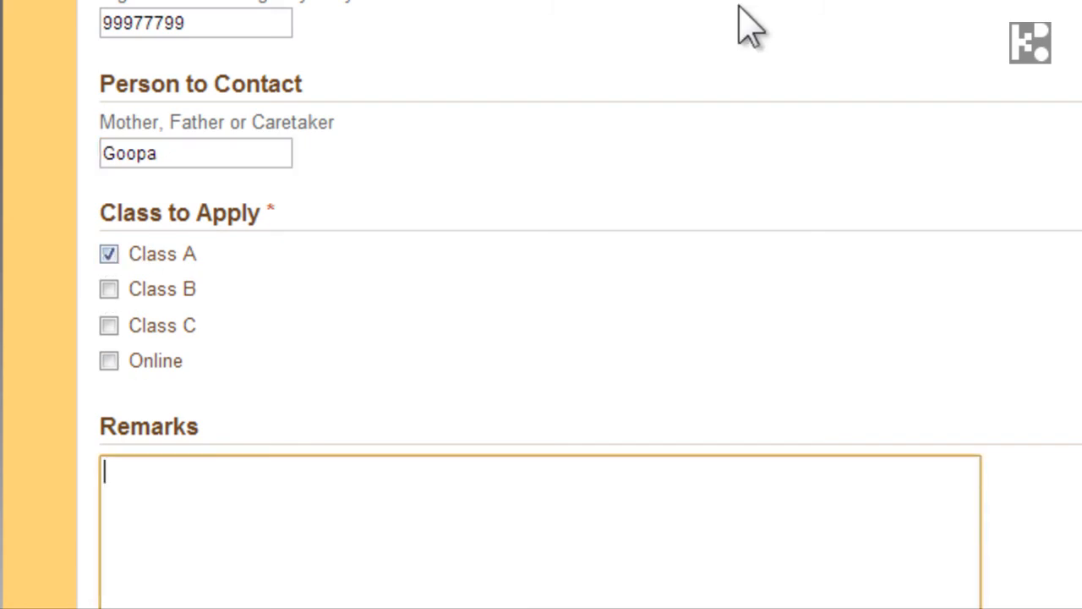
text(2:)
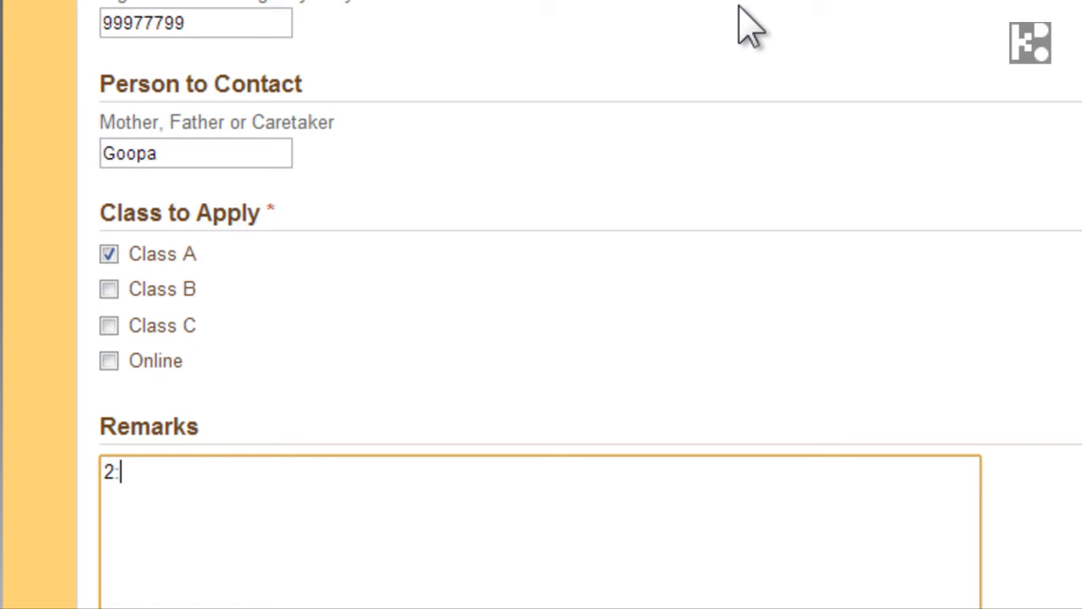
text(00)
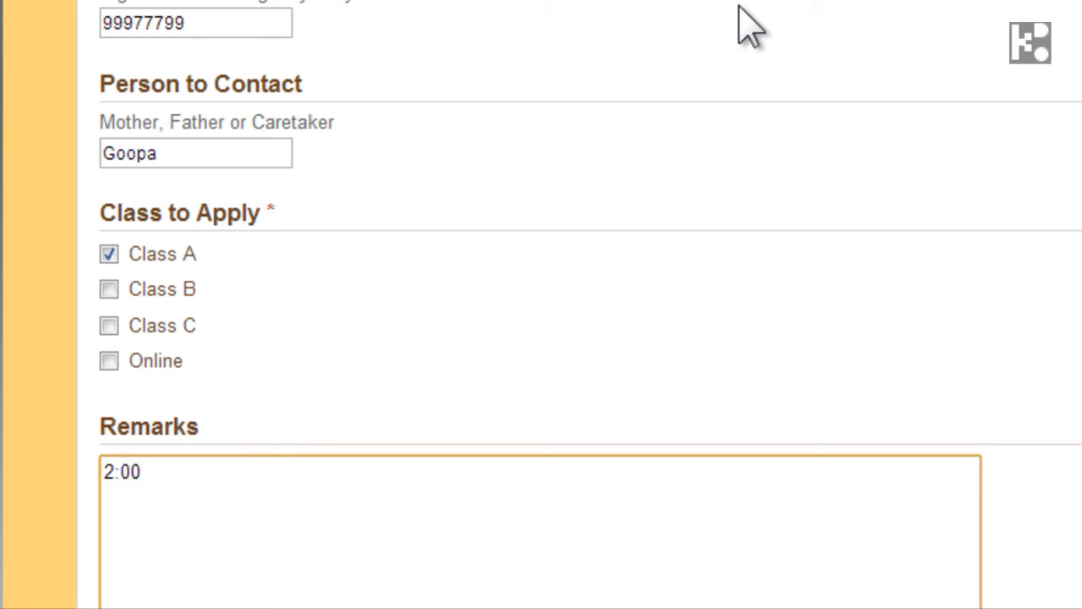
text(-4)
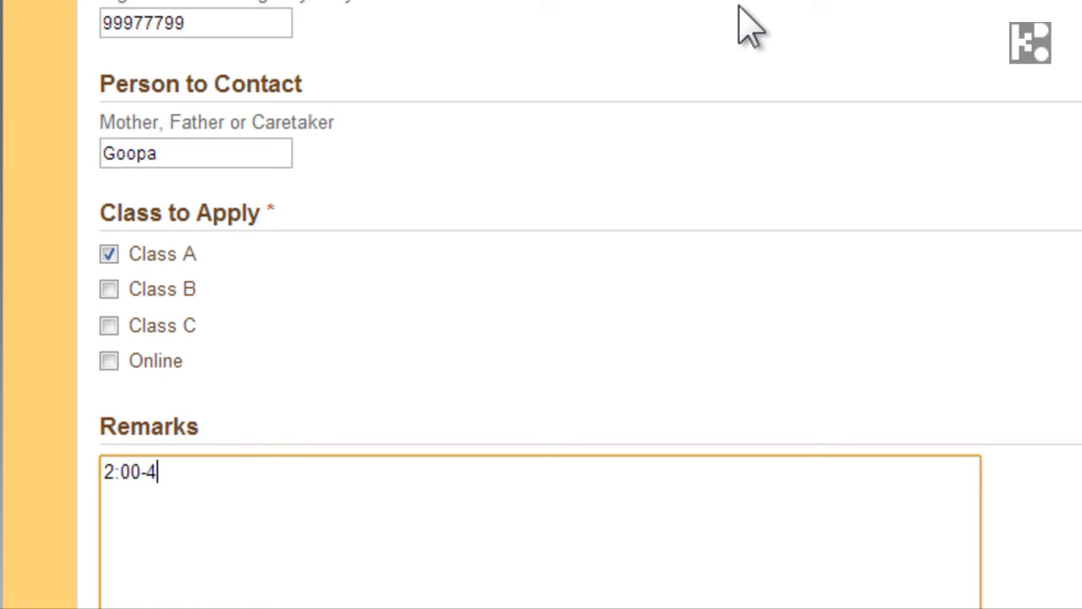
text(00)
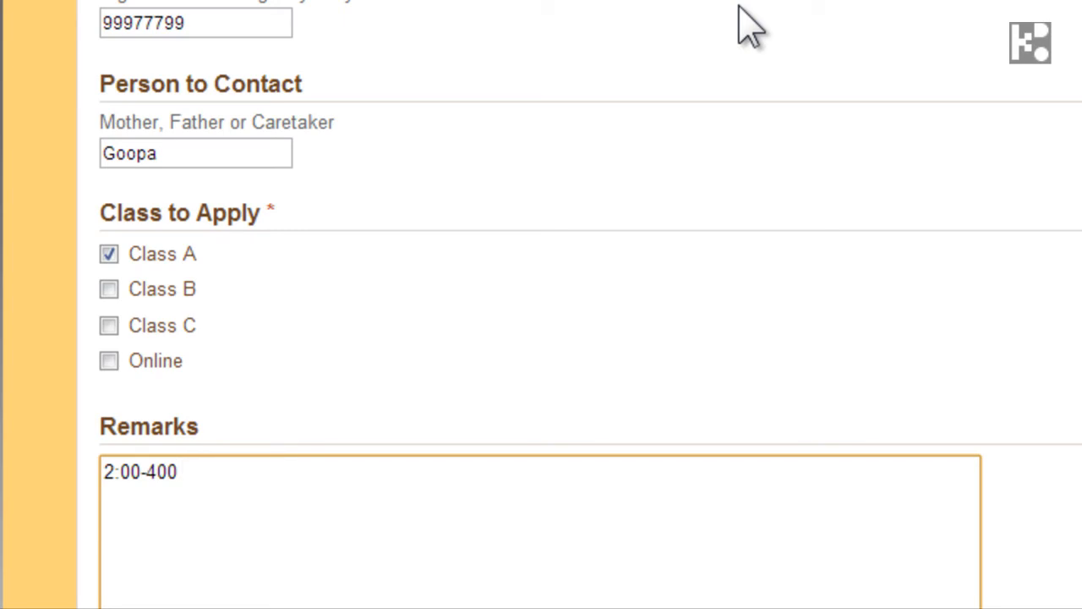
text(pm)
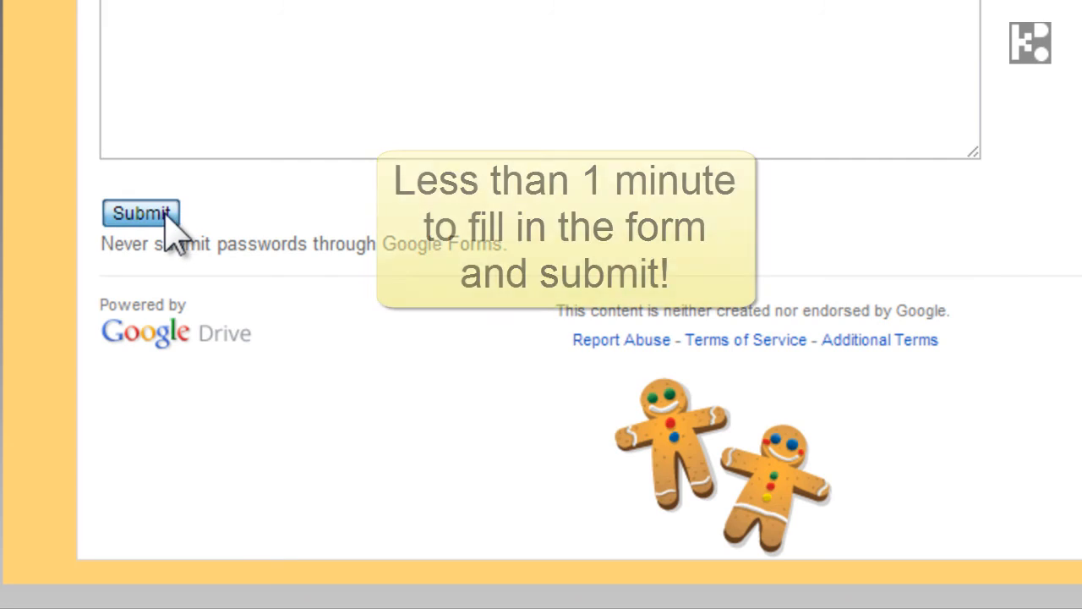
click(140, 213)
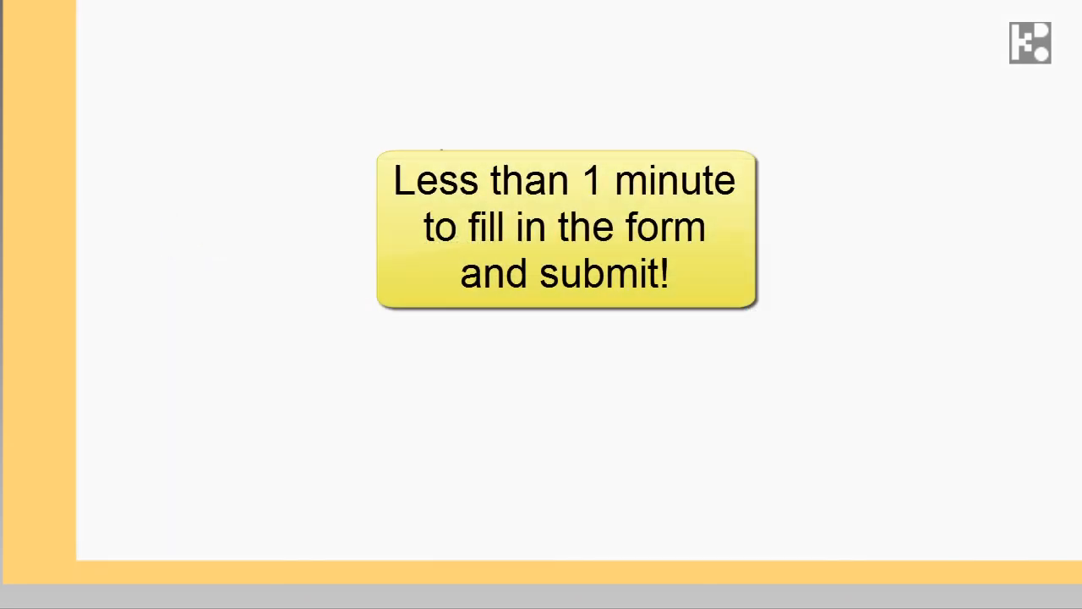